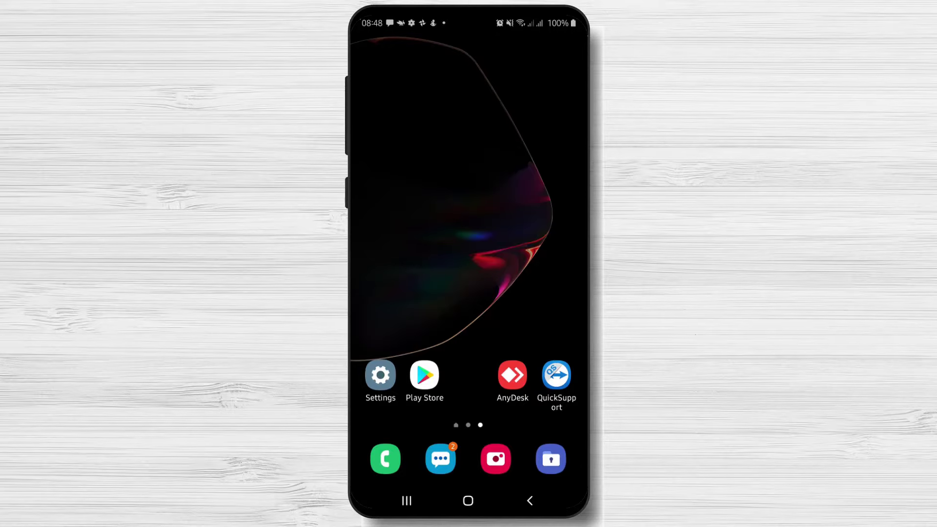
- Search Google Play for 'snapchat', pick the suggestion and install Snapchat
{"action": "left_click", "coordinate": [423, 378]}
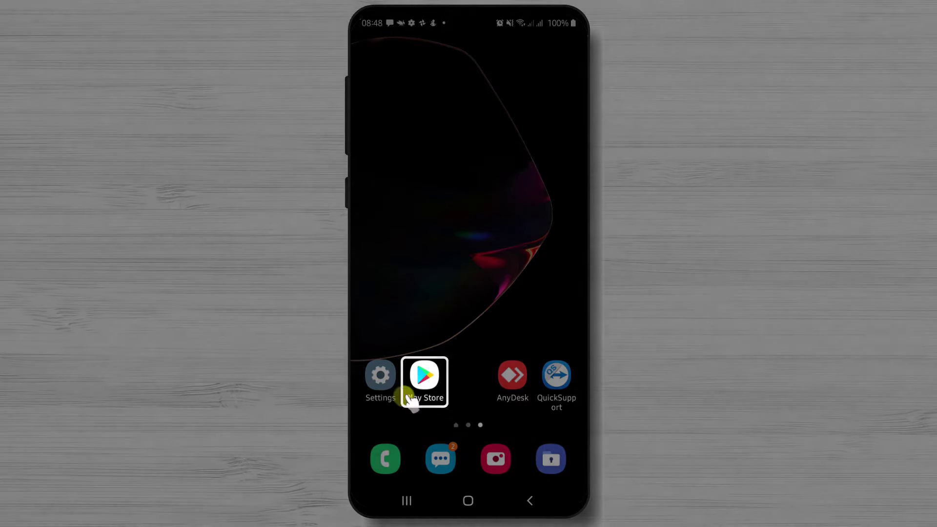
{"action": "left_click", "coordinate": [424, 381]}
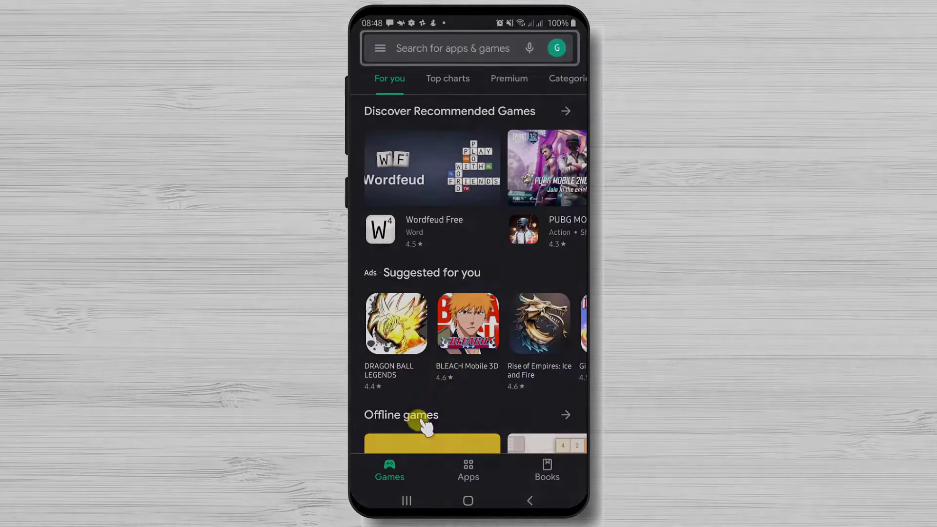
{"action": "left_click", "coordinate": [452, 48]}
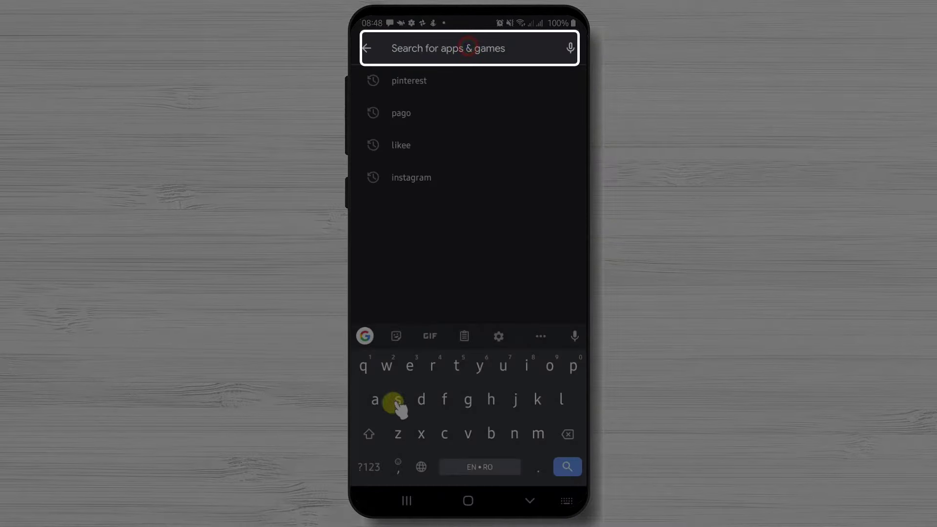
{"action": "type", "text": "sna"}
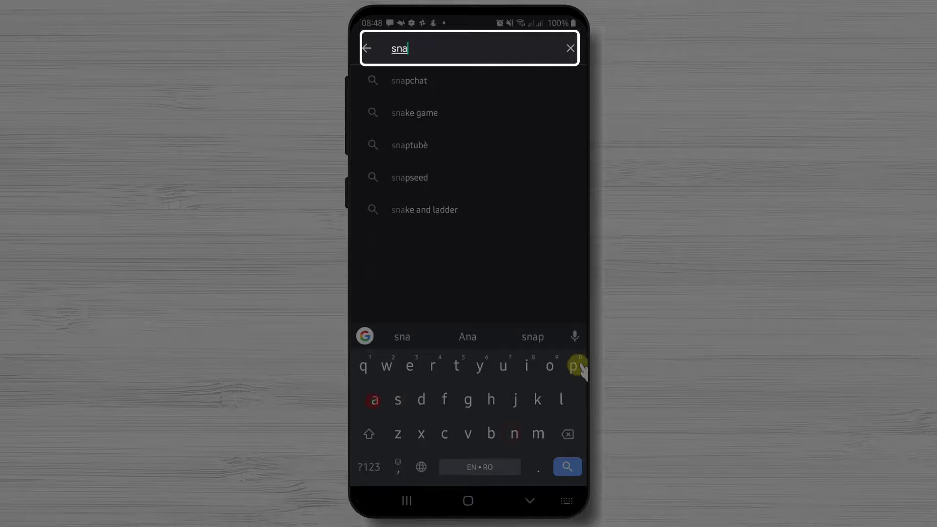
{"action": "left_click", "coordinate": [409, 80]}
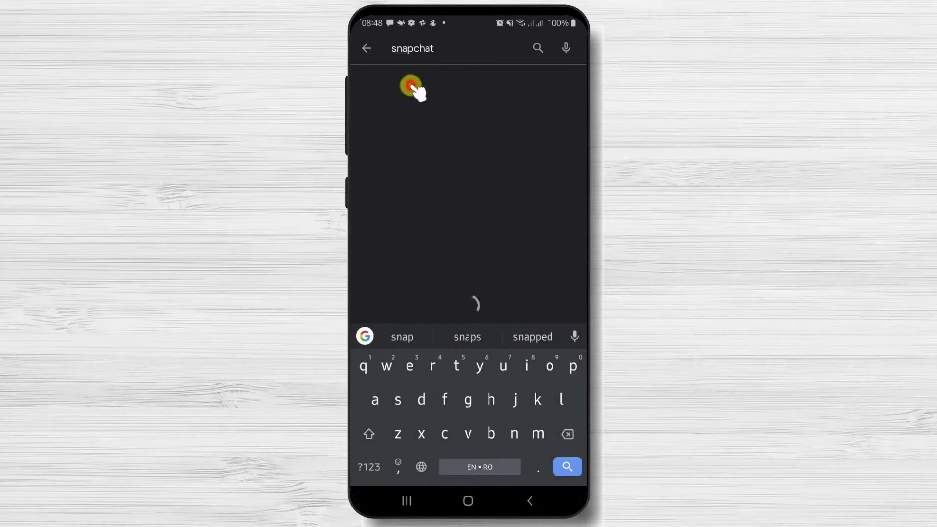
{"action": "left_click", "coordinate": [411, 84]}
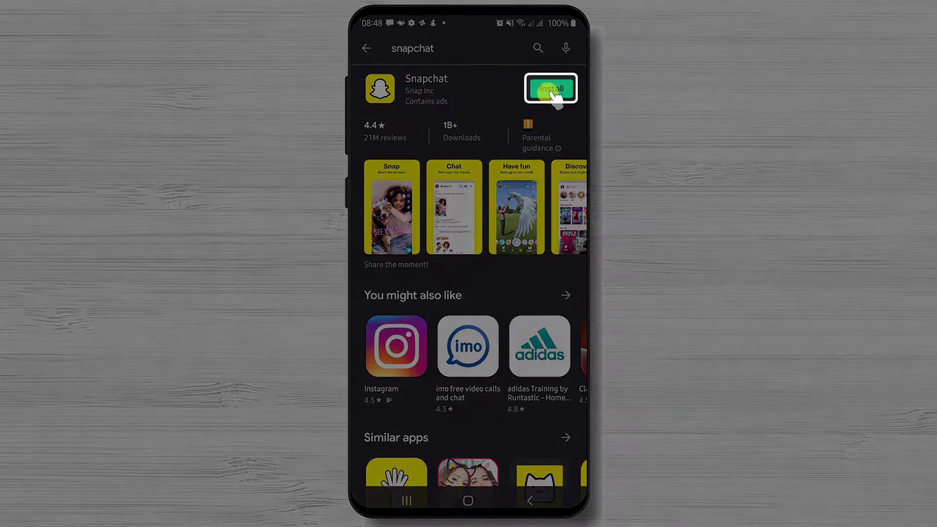
{"action": "left_click", "coordinate": [550, 89]}
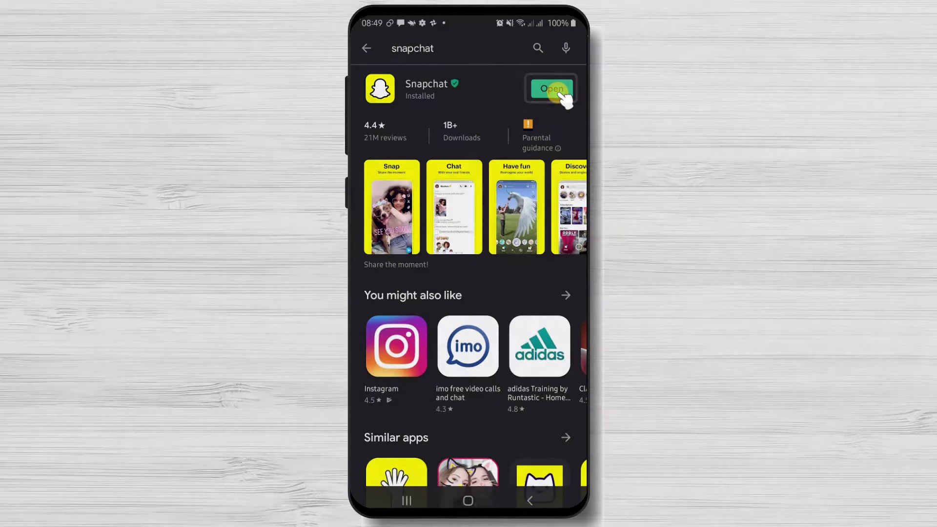
- Launch Snapchat from its Play Store listing to reach the welcome screen
{"action": "left_click", "coordinate": [549, 88]}
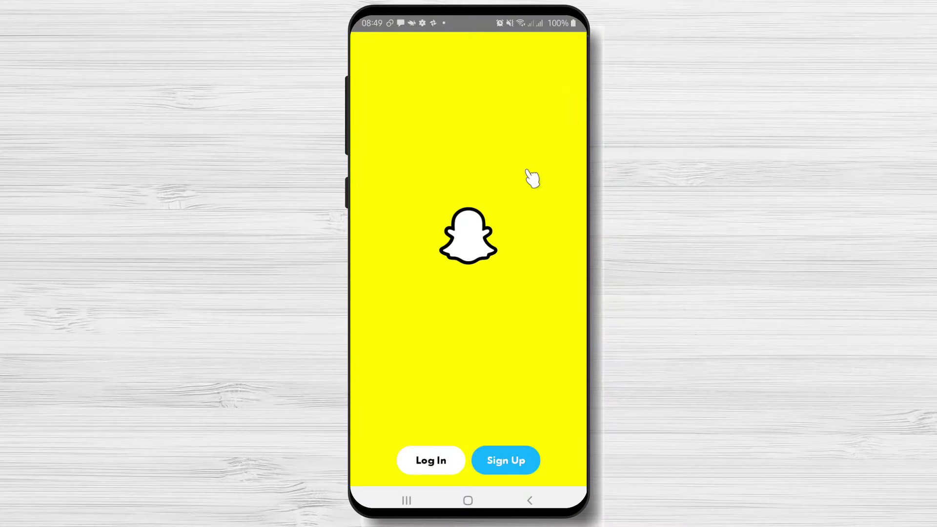
{"action": "left_click", "coordinate": [504, 461]}
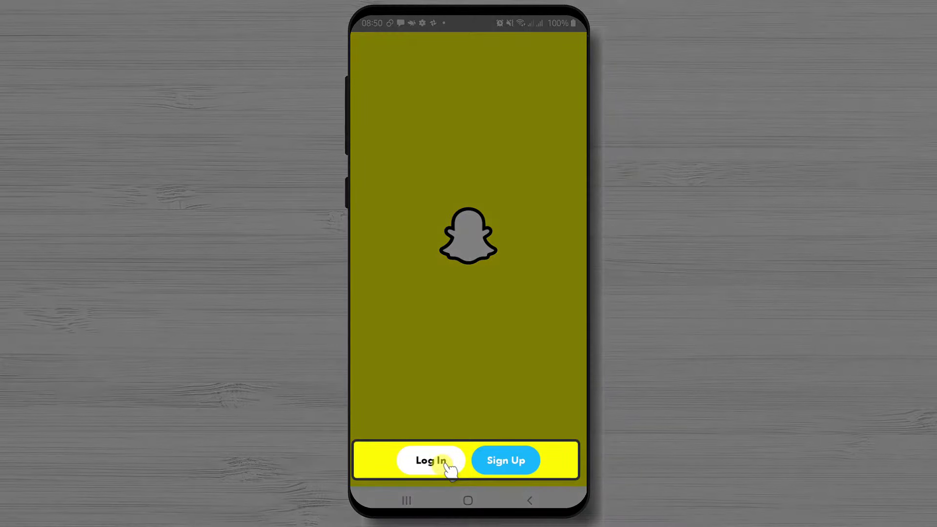
{"action": "left_click", "coordinate": [505, 460]}
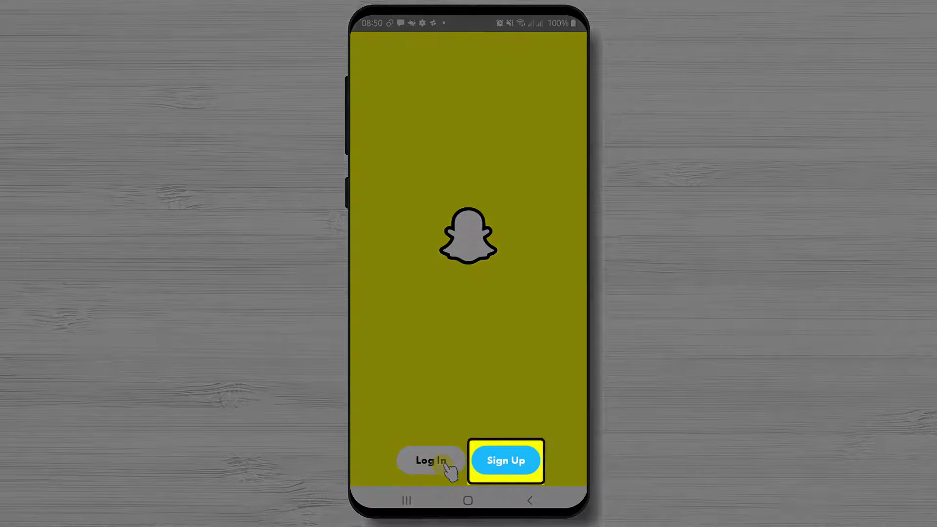
- Begin Snapchat sign-up and answer the contacts and phone call permission prompts
{"action": "left_click", "coordinate": [506, 460]}
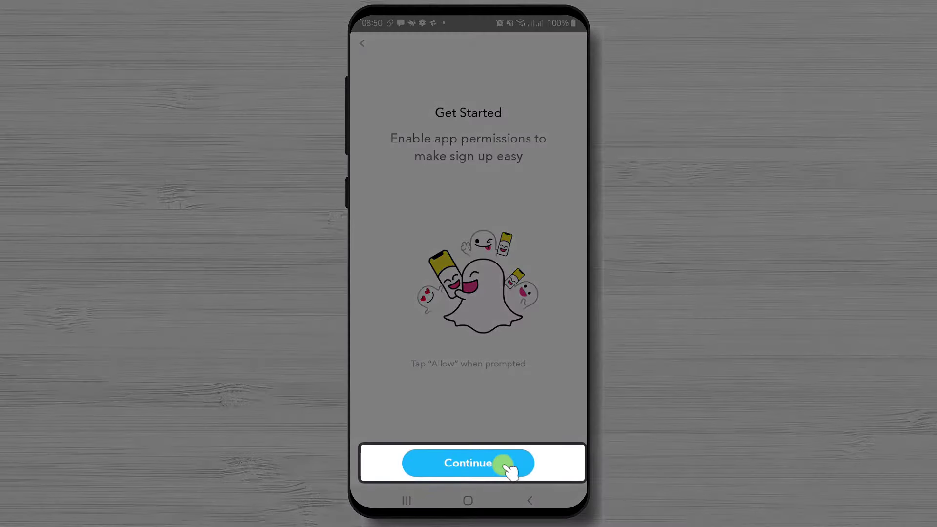
{"action": "left_click", "coordinate": [468, 463]}
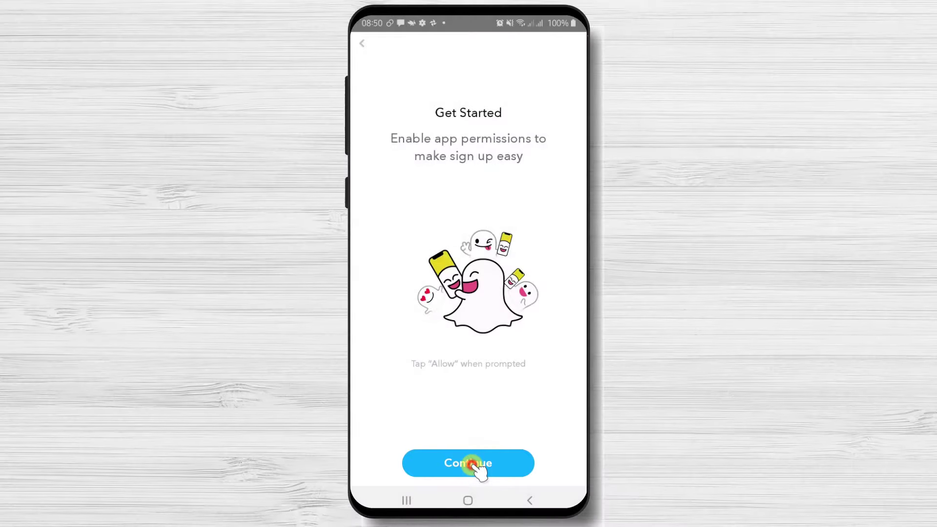
{"action": "left_click", "coordinate": [468, 463]}
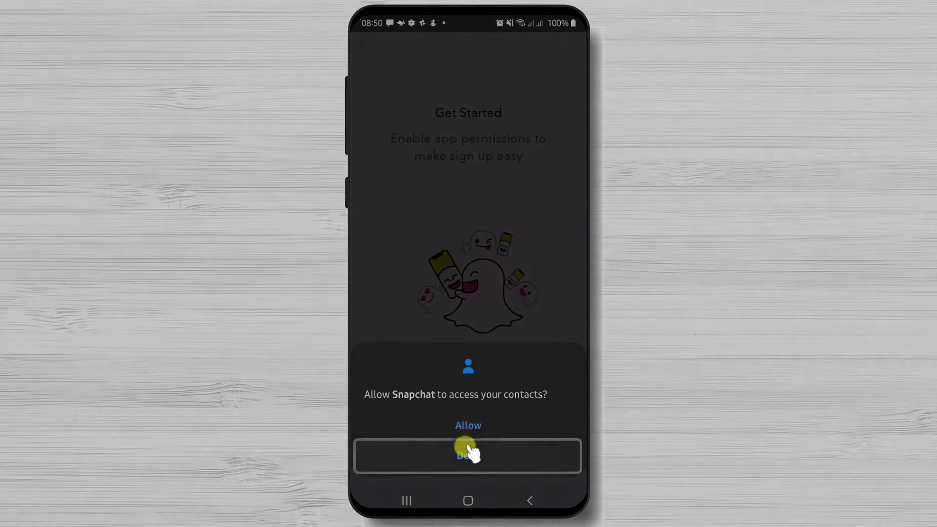
{"action": "left_click", "coordinate": [468, 455]}
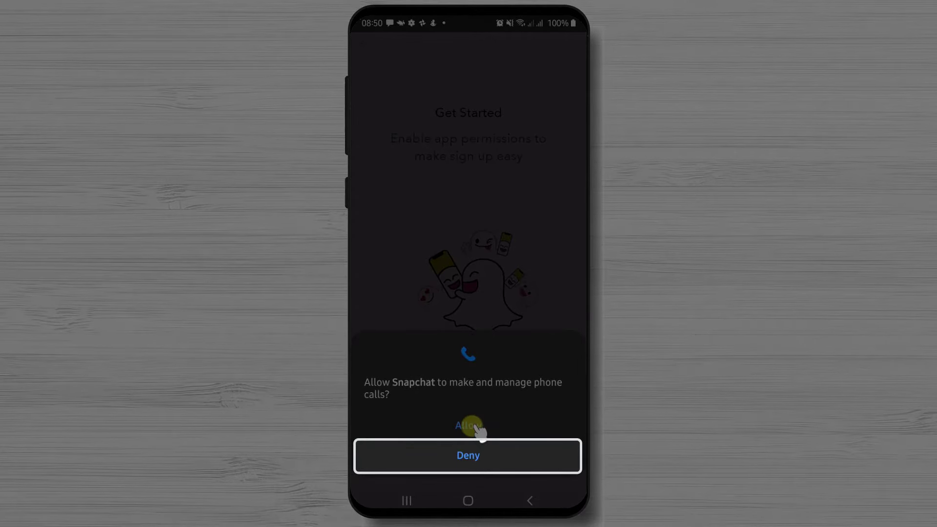
{"action": "left_click", "coordinate": [468, 425]}
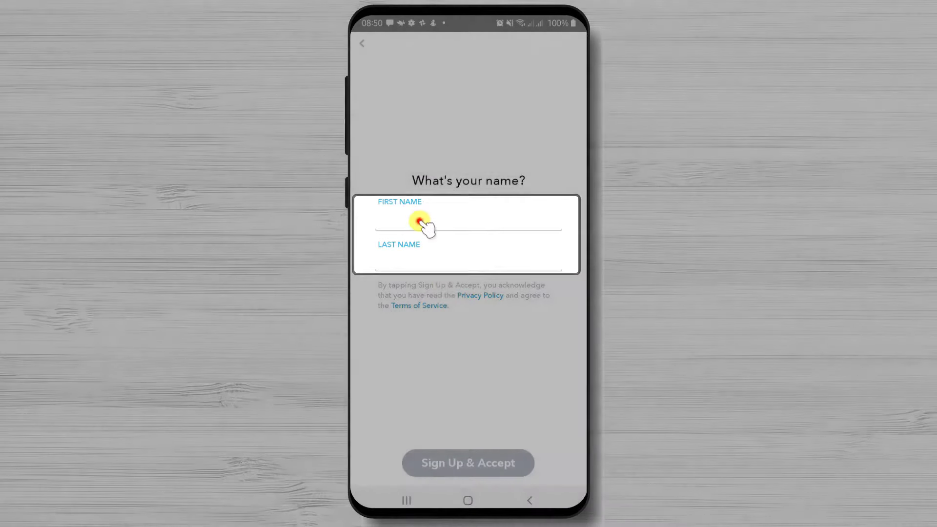
- Enter the first and last name ('T', 'estu') and open the birthday date picker
{"action": "type", "text": "T"}
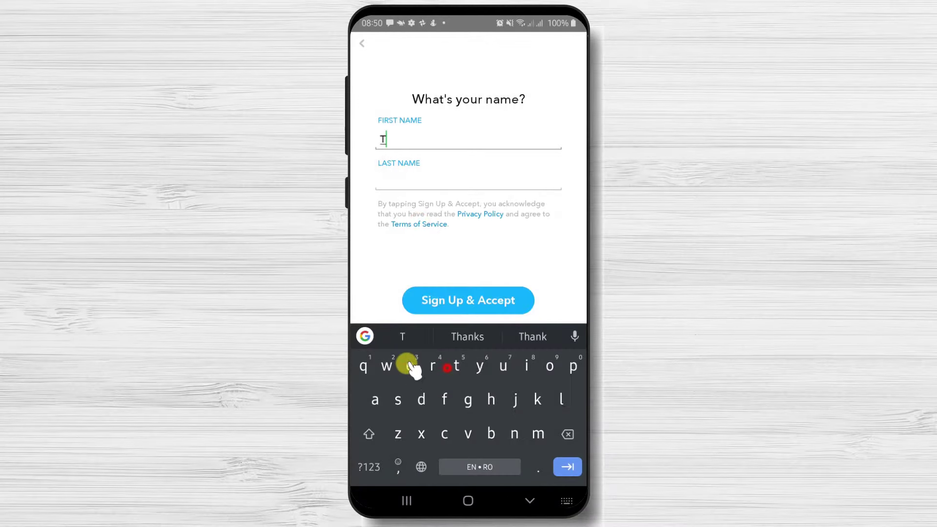
{"action": "type", "text": "estum"}
{"action": "left_click", "coordinate": [468, 180]}
{"action": "type", "text": "Android"}
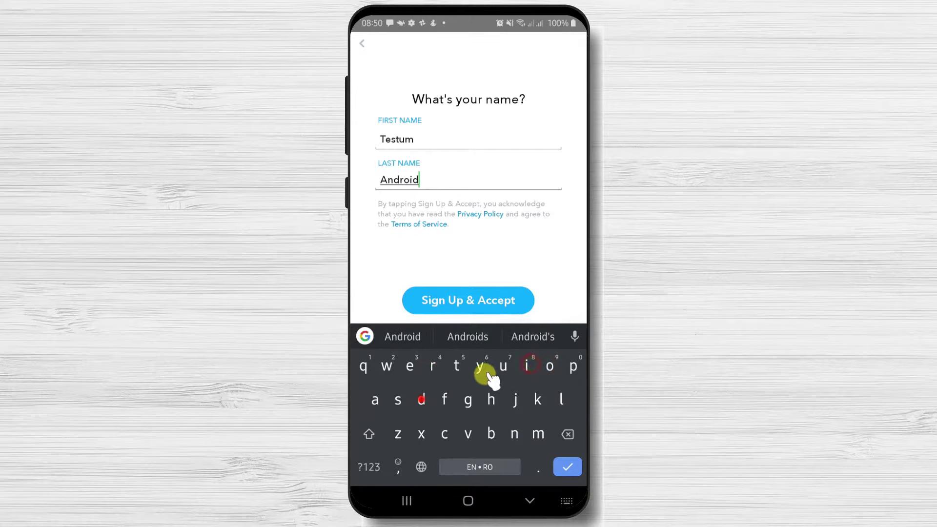
{"action": "left_click", "coordinate": [468, 300]}
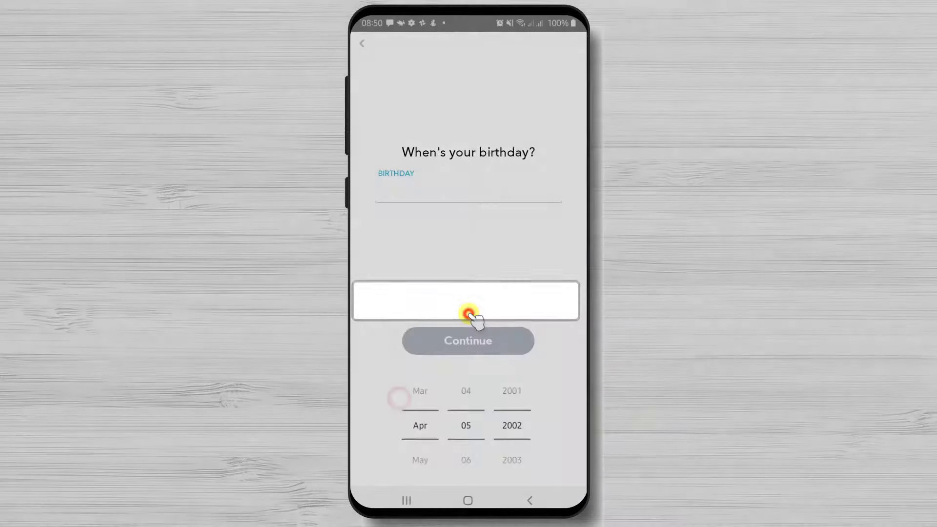
- Set the birthday to Feb 01, 1980 and continue to the username step
{"action": "left_click", "coordinate": [468, 301]}
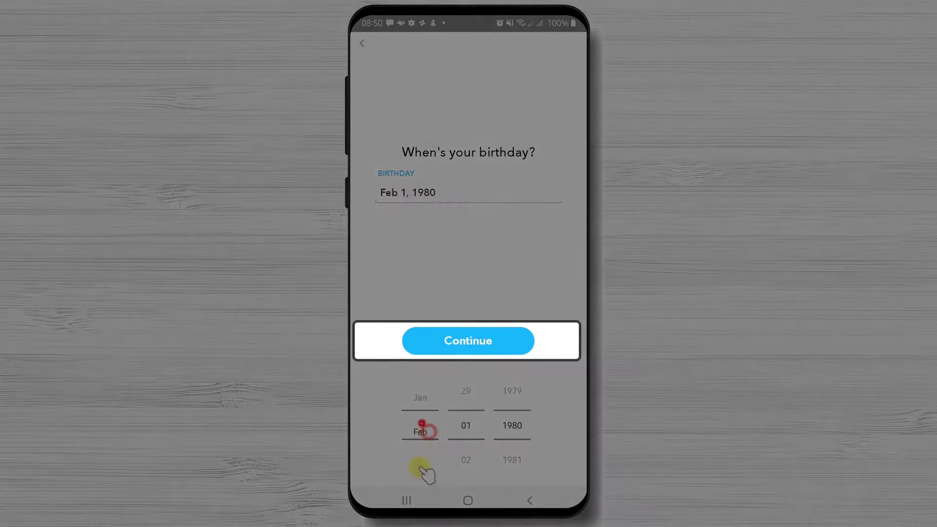
{"action": "left_click", "coordinate": [468, 341]}
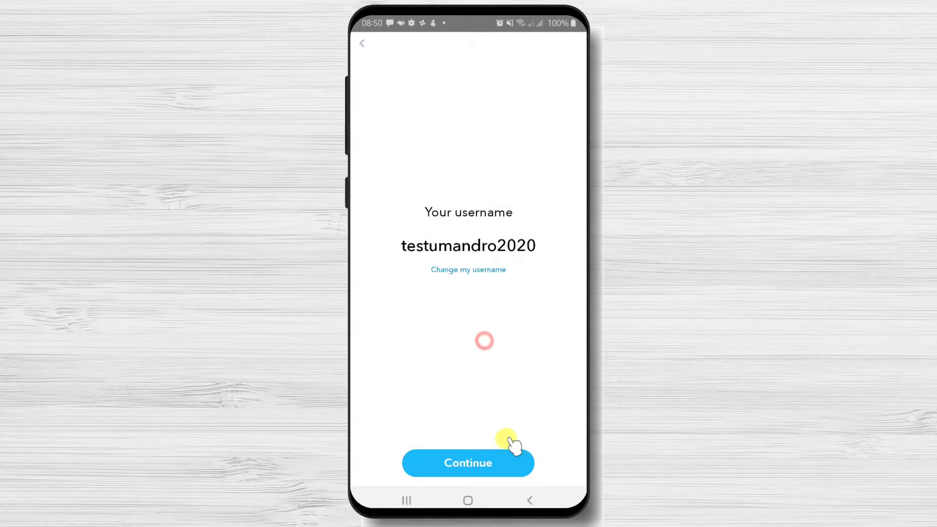
- Accept the suggested username and advance to the password step
{"action": "left_click", "coordinate": [468, 463]}
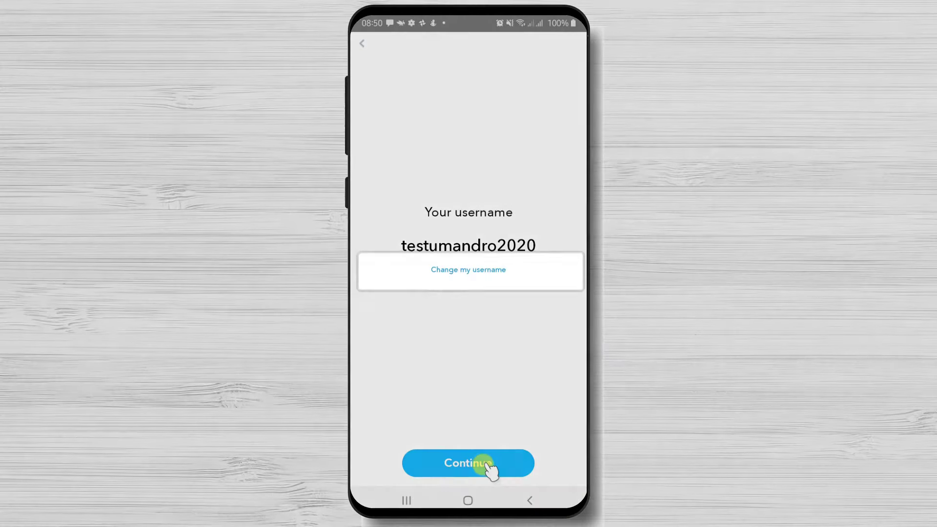
{"action": "left_click", "coordinate": [468, 462]}
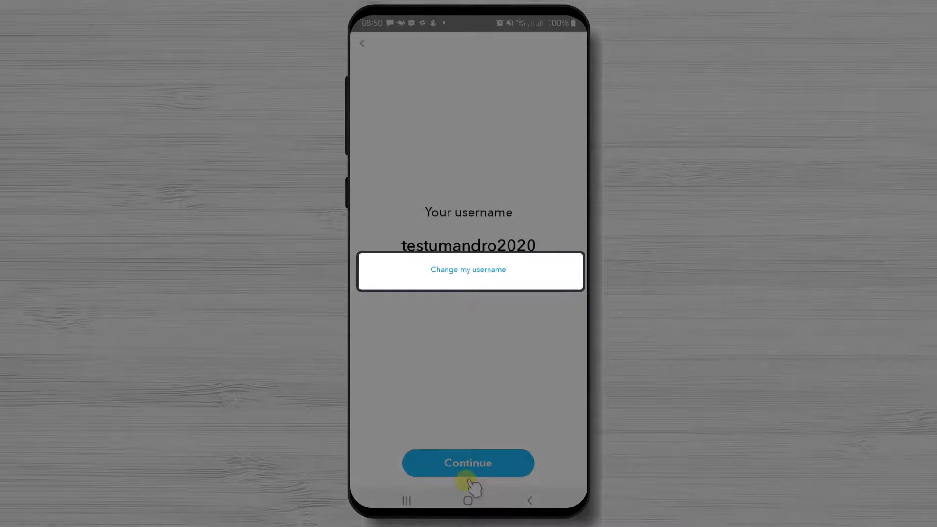
{"action": "left_click", "coordinate": [468, 462]}
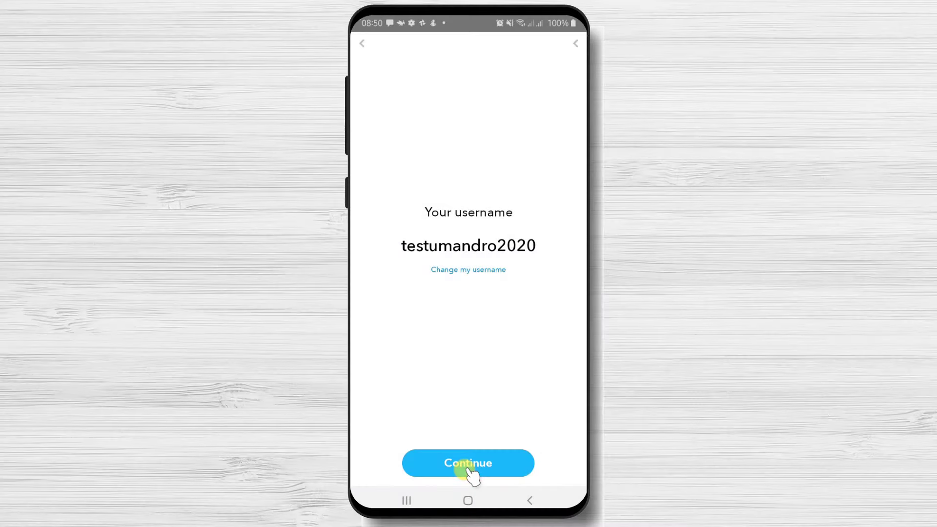
{"action": "left_click", "coordinate": [468, 463]}
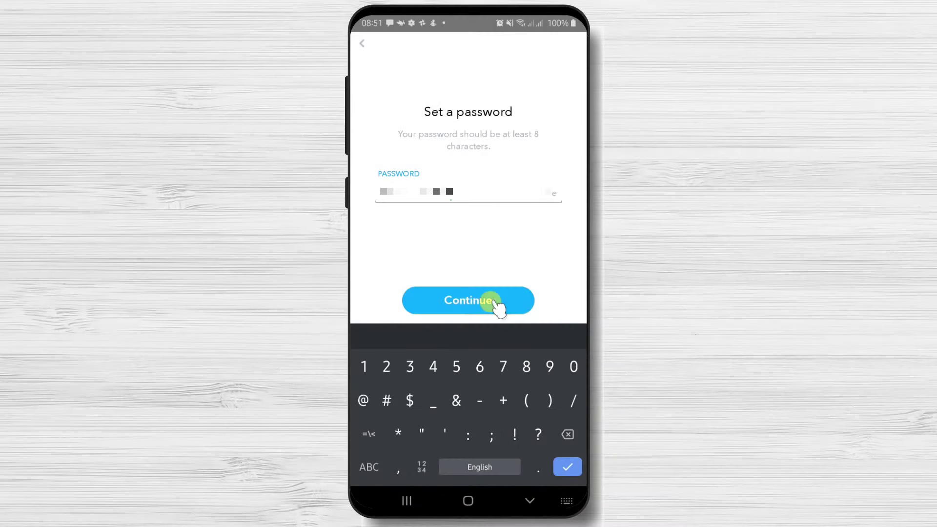
- Submit the password, deny contacts access, and enter an email address ('dexh')
{"action": "left_click", "coordinate": [468, 300]}
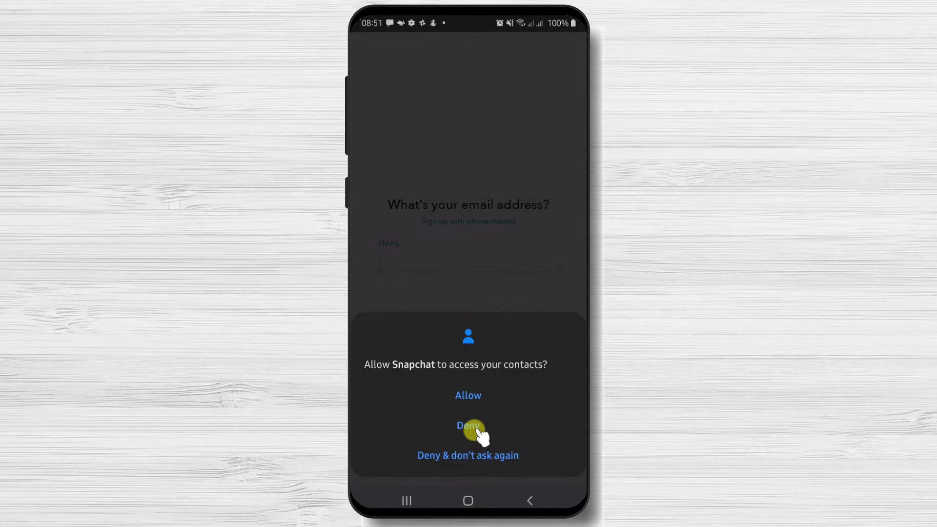
{"action": "left_click", "coordinate": [468, 425]}
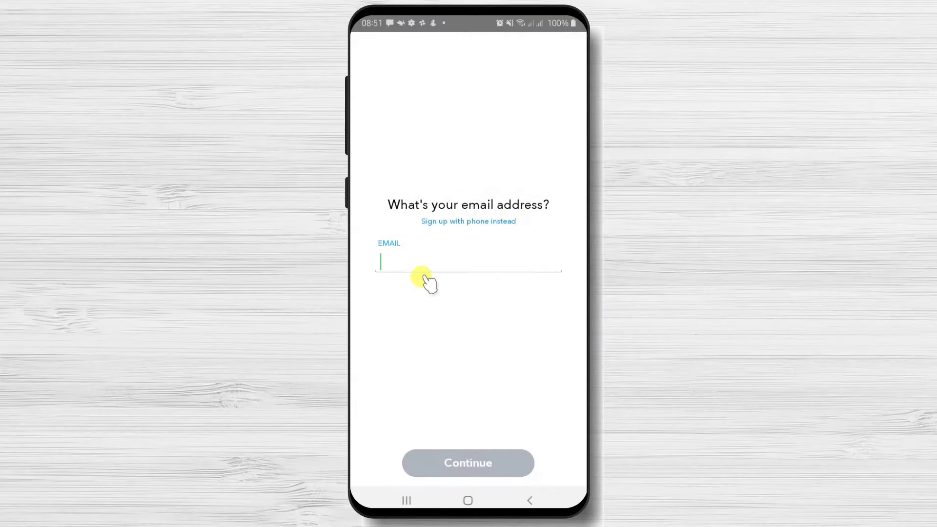
{"action": "type", "text": "dexh"}
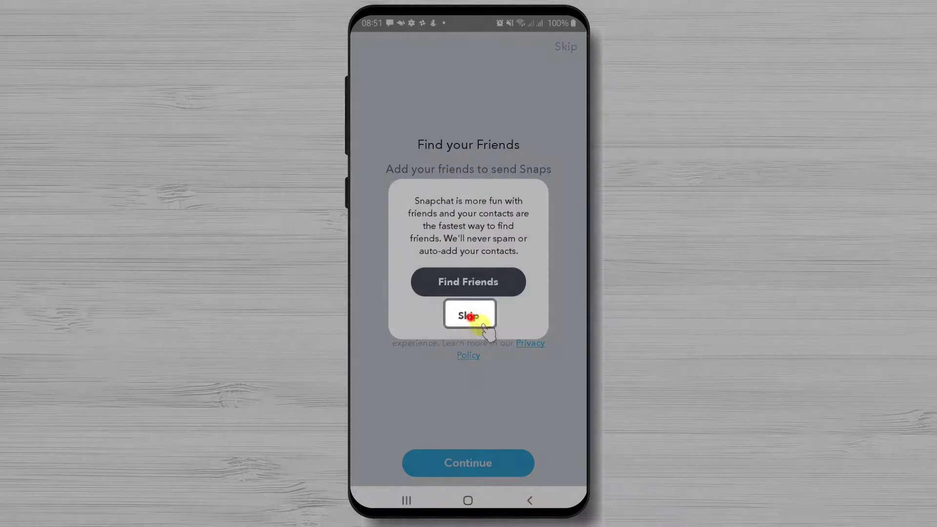
- Skip finding friends, allow camera, storage and microphone access, and close Memories
{"action": "left_click", "coordinate": [468, 314]}
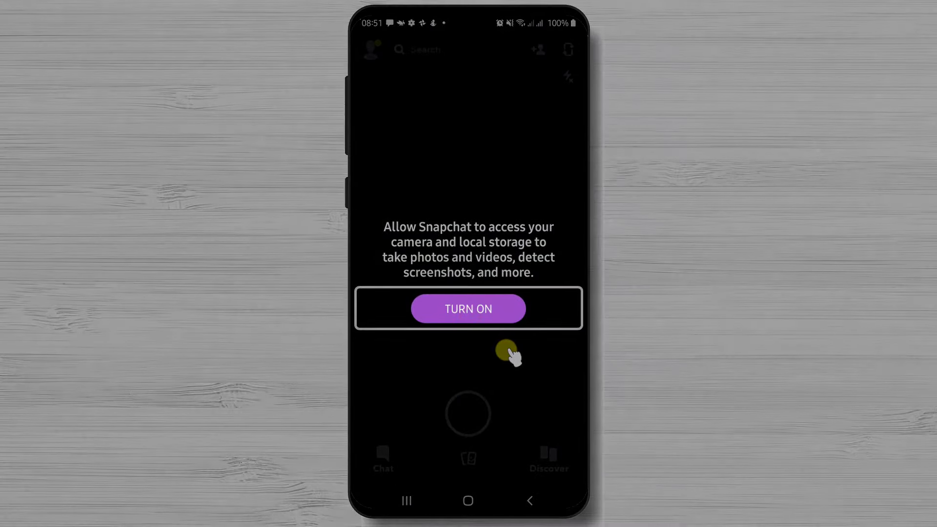
{"action": "left_click", "coordinate": [468, 309]}
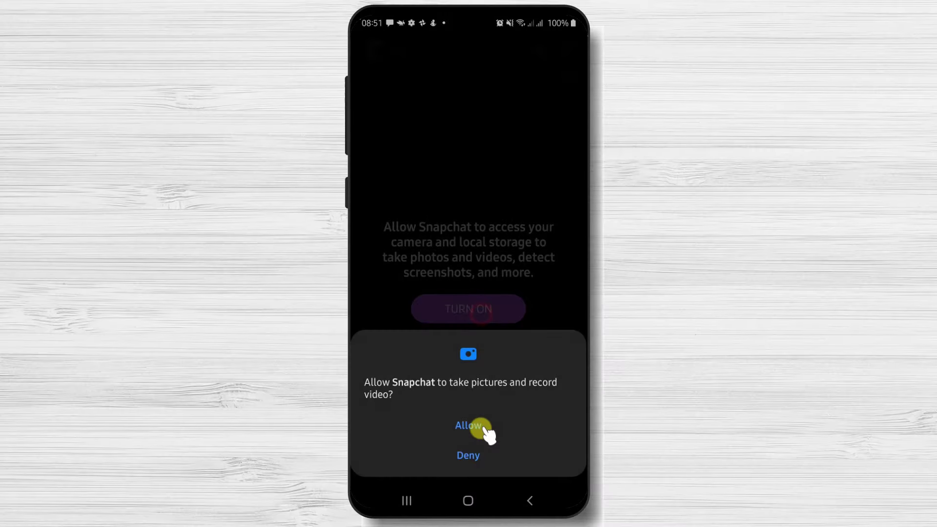
{"action": "left_click", "coordinate": [468, 426]}
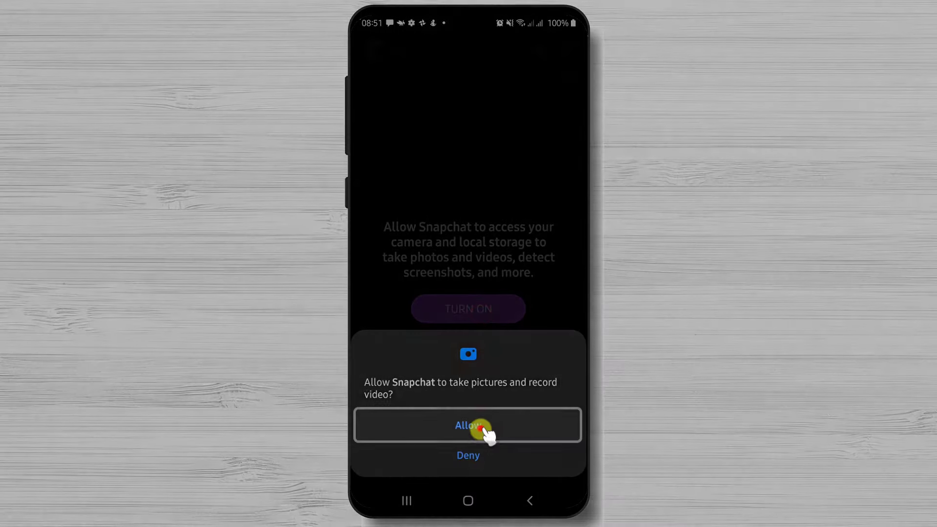
{"action": "left_click", "coordinate": [468, 425]}
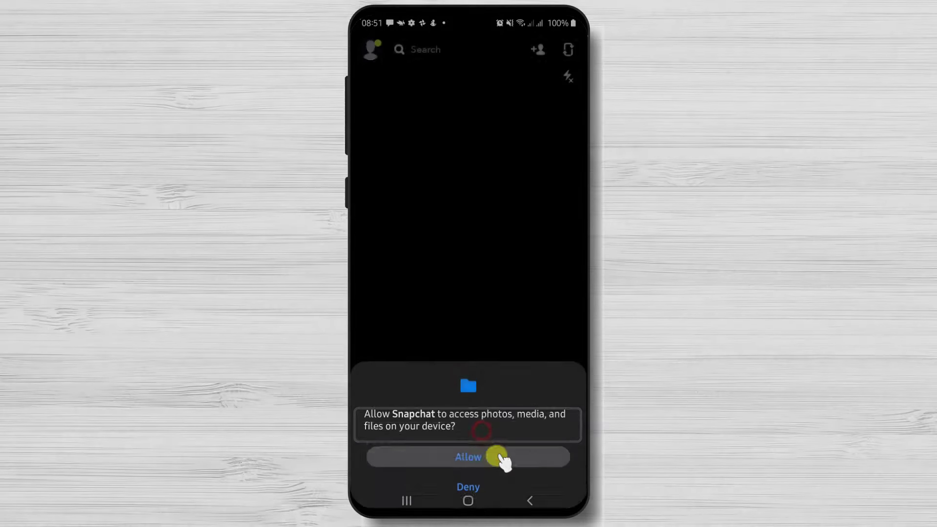
{"action": "left_click", "coordinate": [468, 457]}
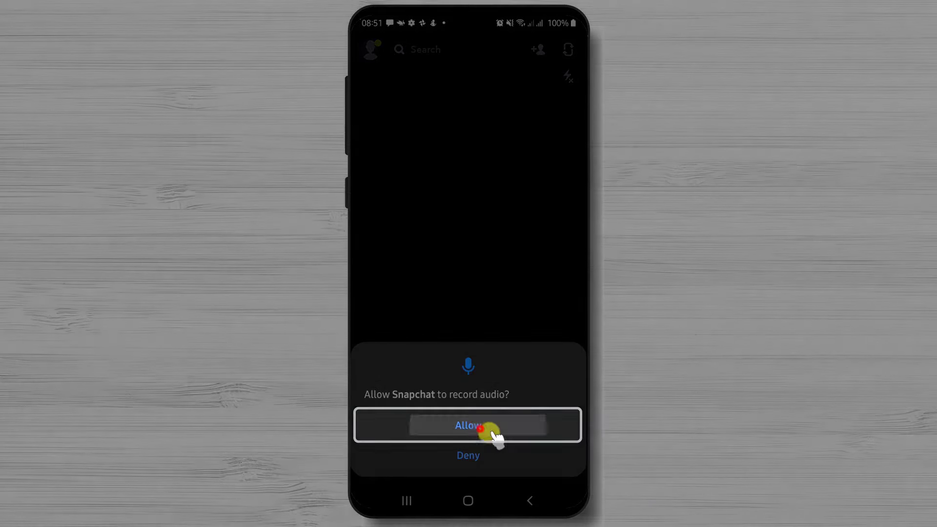
{"action": "left_click", "coordinate": [468, 425]}
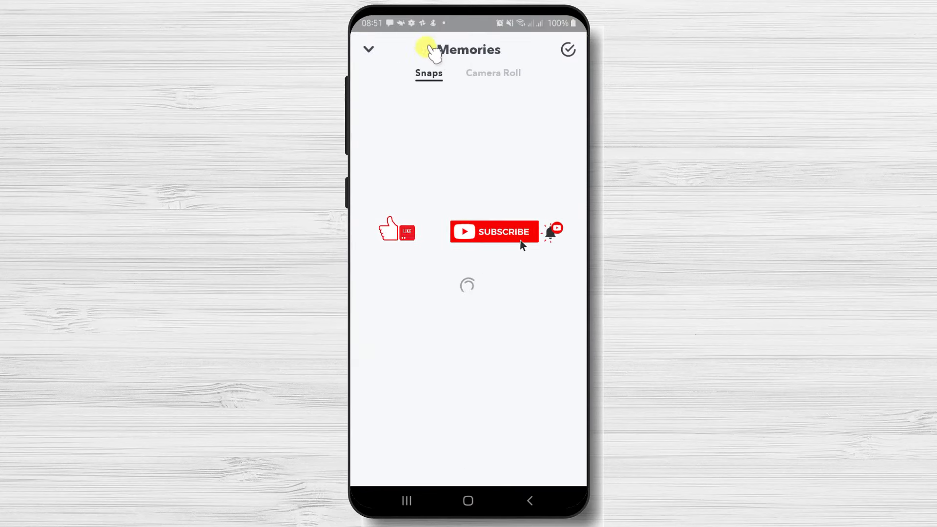
{"action": "left_click", "coordinate": [369, 49]}
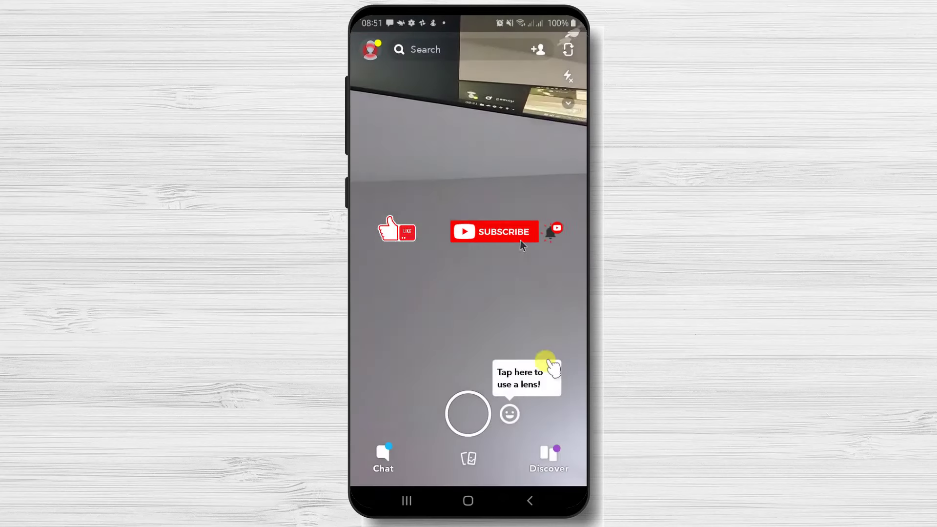